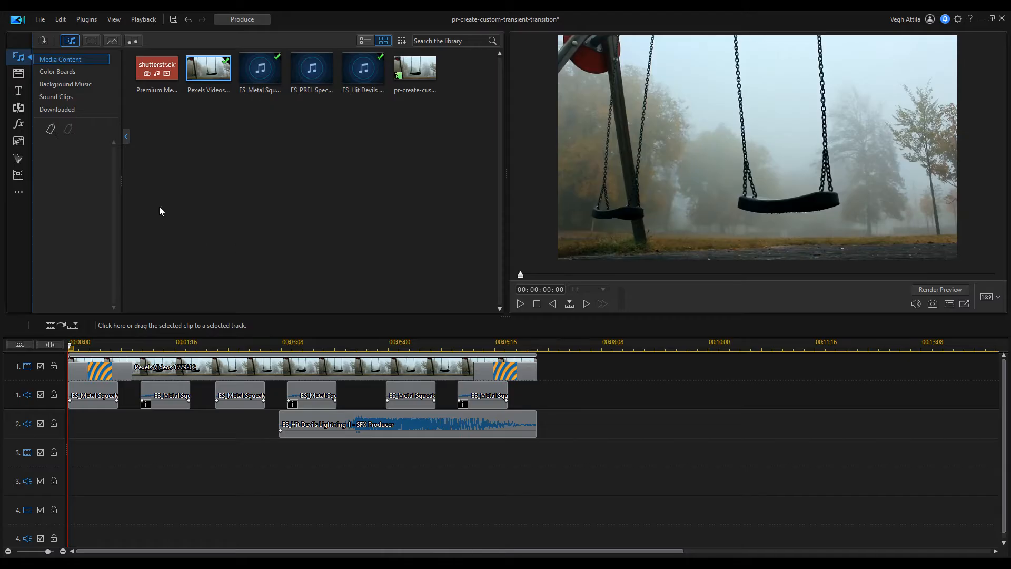
Step: Show the Alpha transitions library and start a new alpha transition, browsing the alpha-masks folder
{"action": "left_click", "coordinate": [18, 108]}
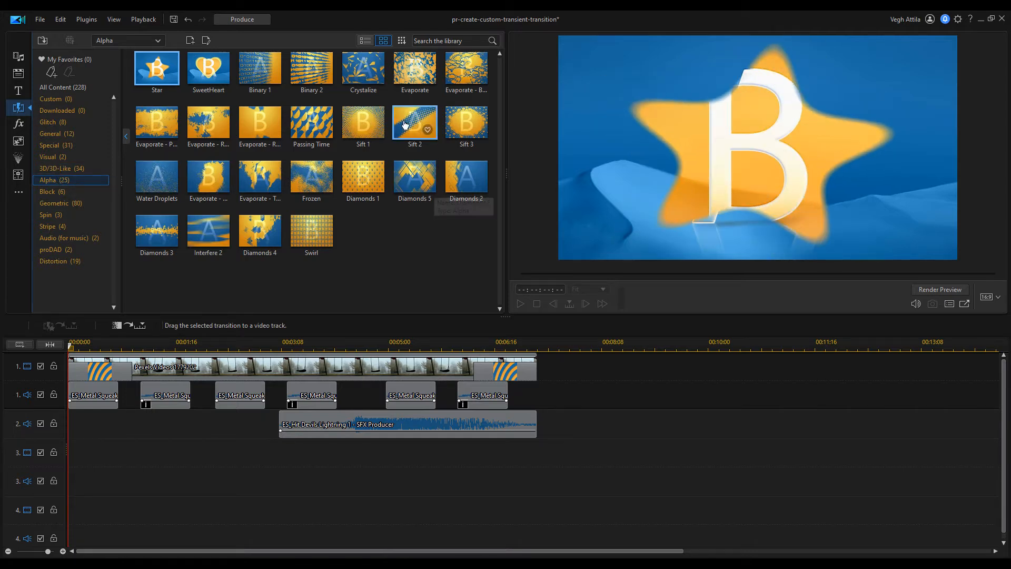
{"action": "mouse_move", "coordinate": [190, 41]}
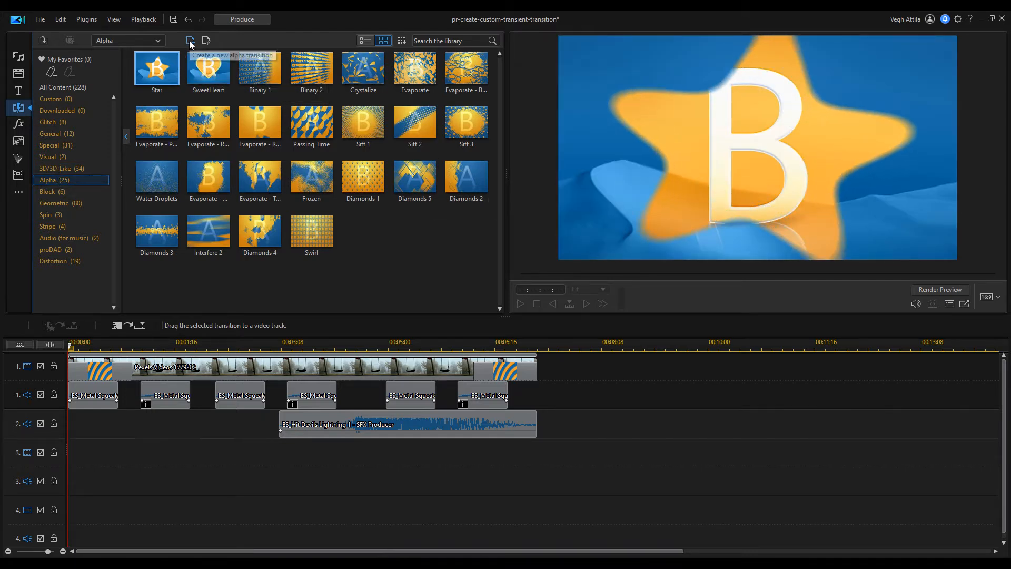
{"action": "left_click", "coordinate": [189, 41]}
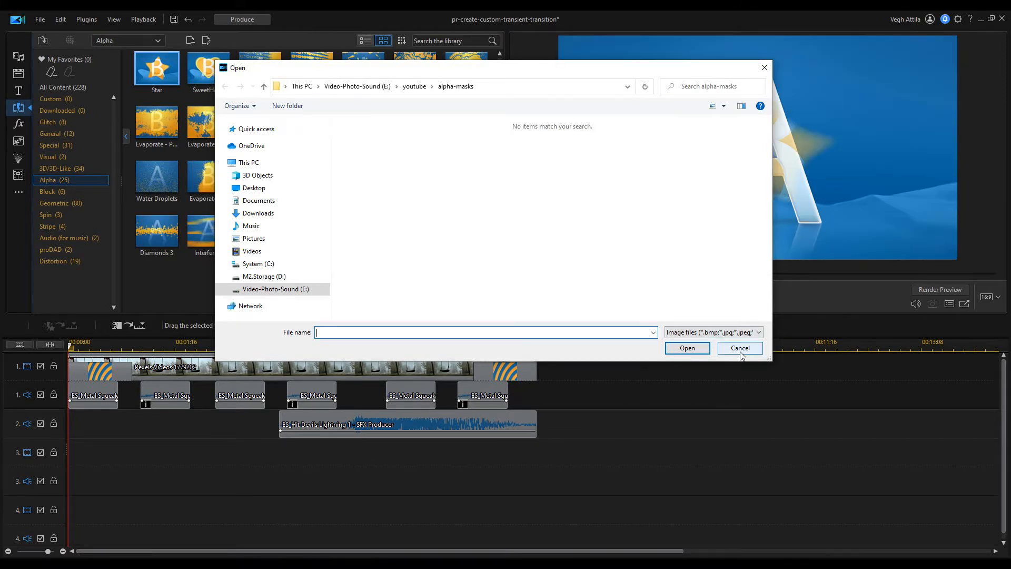
Step: Cancel the image picker, inspect the Passing Time transition's mask, then switch to Krita
{"action": "left_click", "coordinate": [739, 347]}
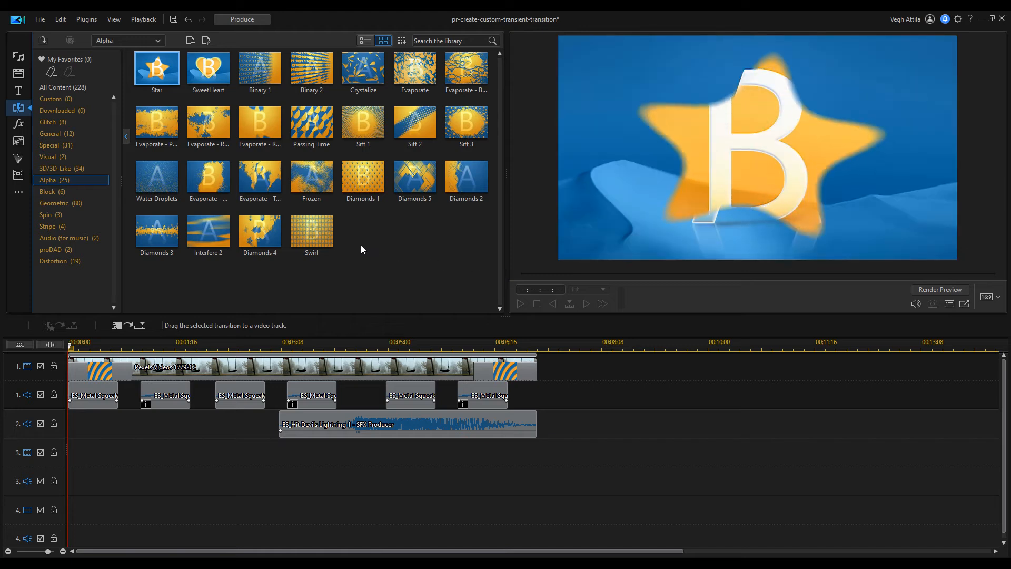
{"action": "mouse_move", "coordinate": [311, 121]}
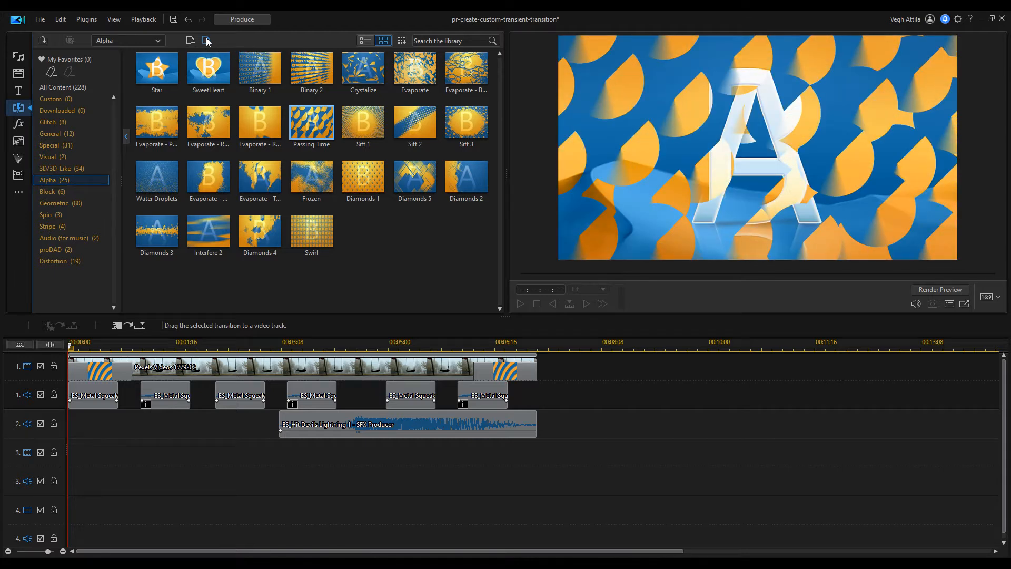
{"action": "double_click", "coordinate": [312, 122]}
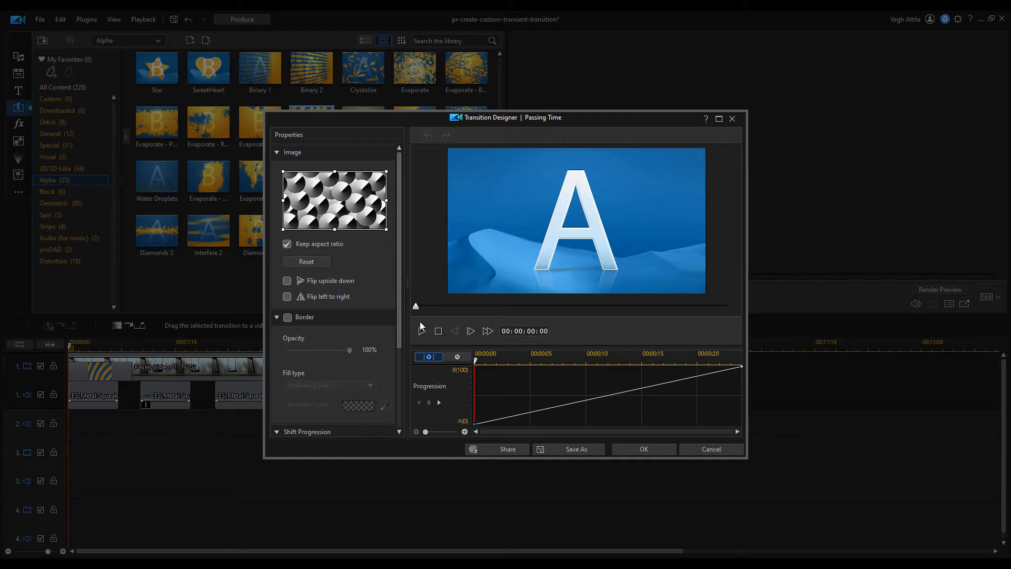
{"action": "mouse_move", "coordinate": [423, 331]}
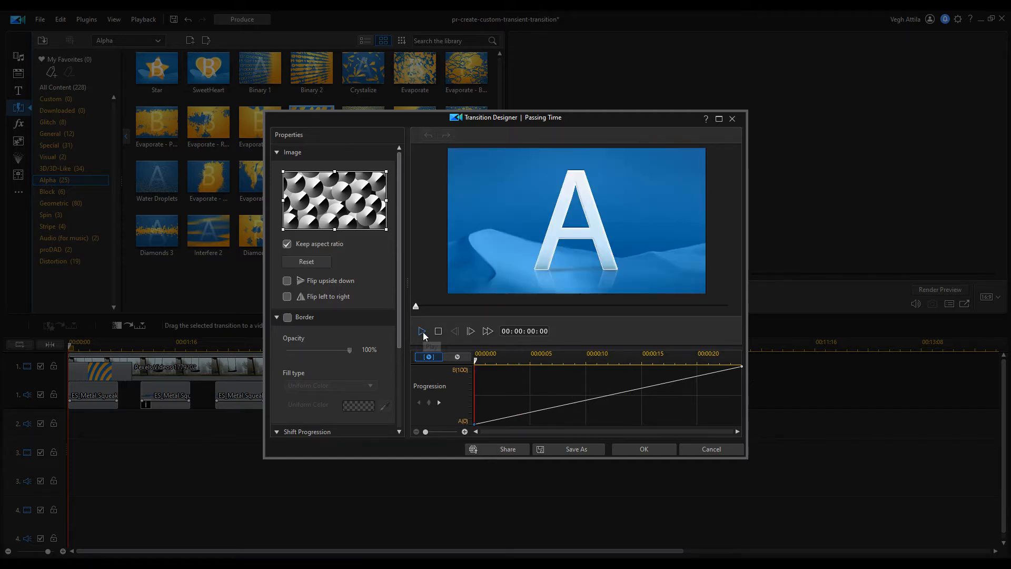
{"action": "mouse_move", "coordinate": [509, 207]}
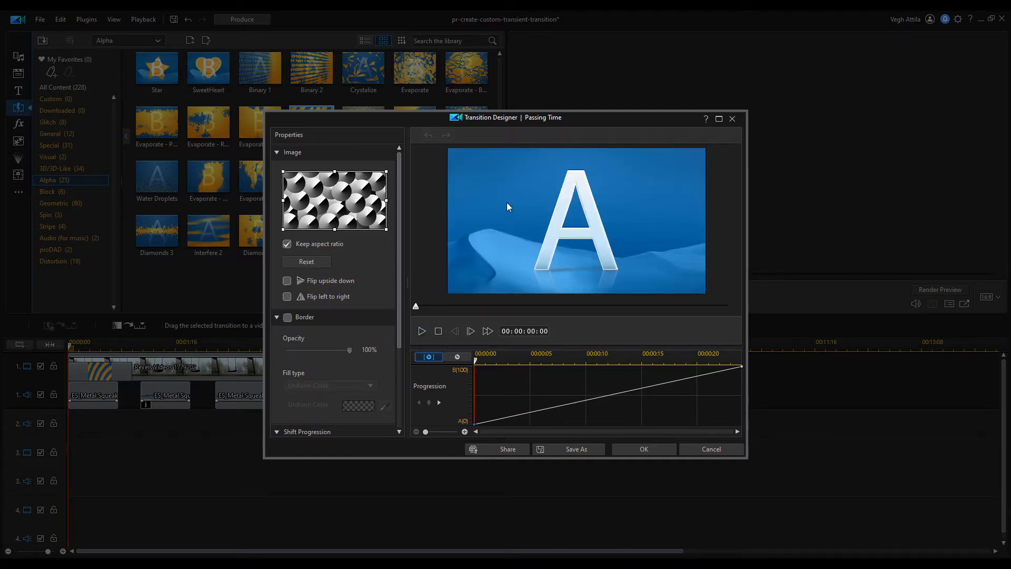
{"action": "left_click", "coordinate": [732, 119]}
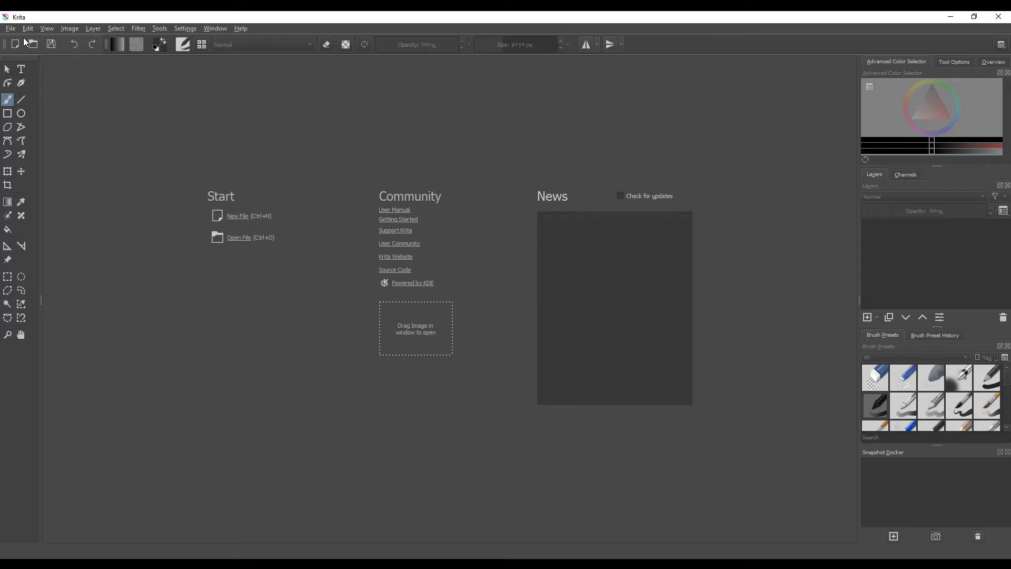
Step: Create a new 1920×1080 Grayscale/Alpha 8-bit document in Krita
{"action": "left_click", "coordinate": [238, 215]}
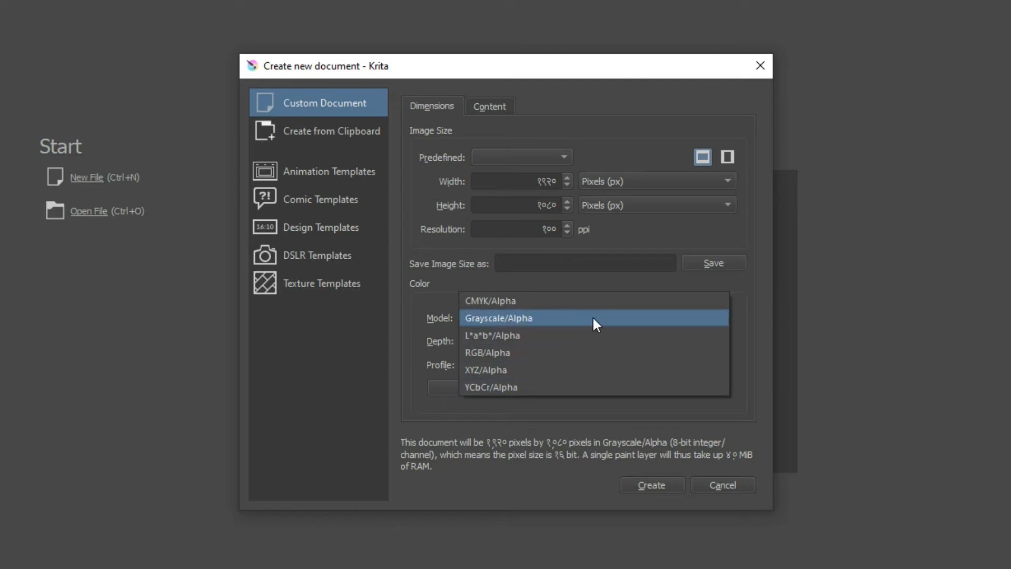
{"action": "left_click", "coordinate": [498, 317]}
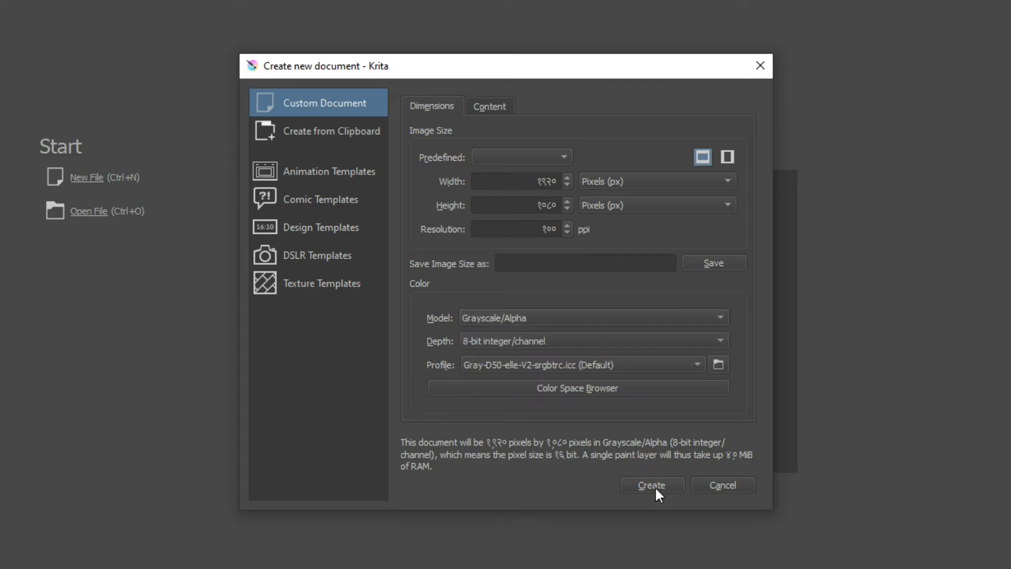
{"action": "left_click", "coordinate": [651, 485]}
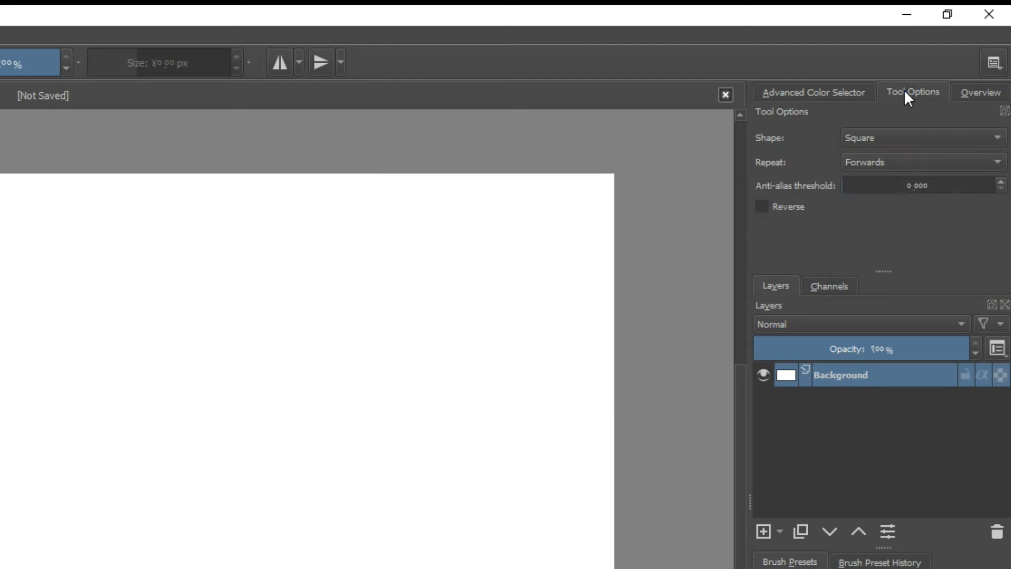
Step: Set the Gradient tool to a Linear shape with Forwards repeat
{"action": "left_click", "coordinate": [922, 138]}
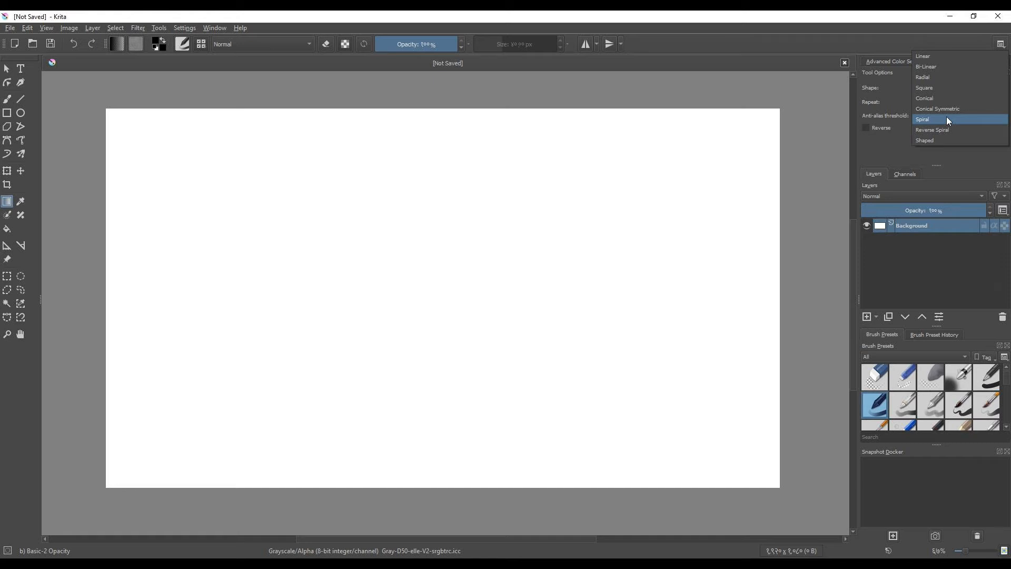
{"action": "mouse_move", "coordinate": [947, 109]}
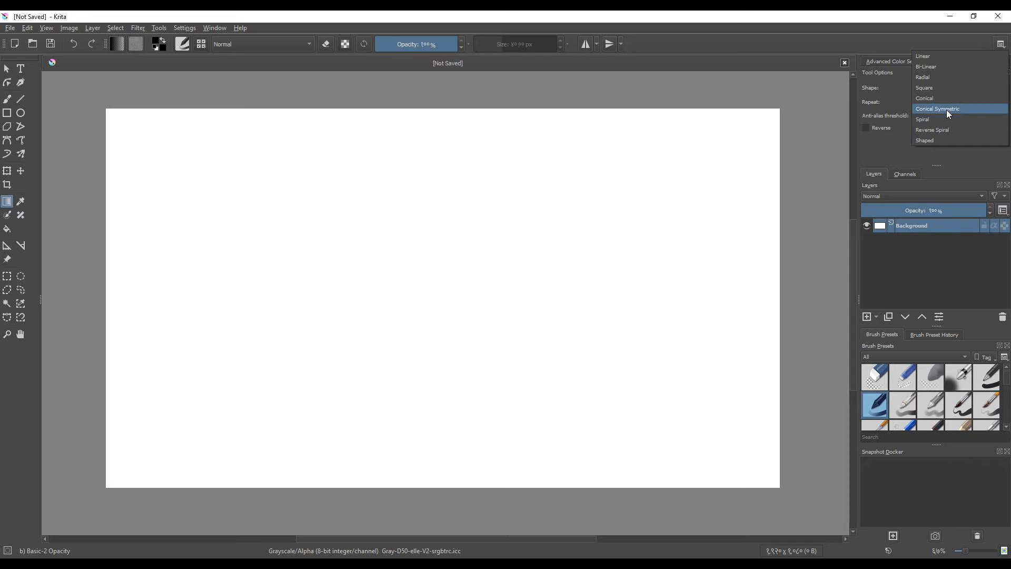
{"action": "left_click", "coordinate": [923, 56]}
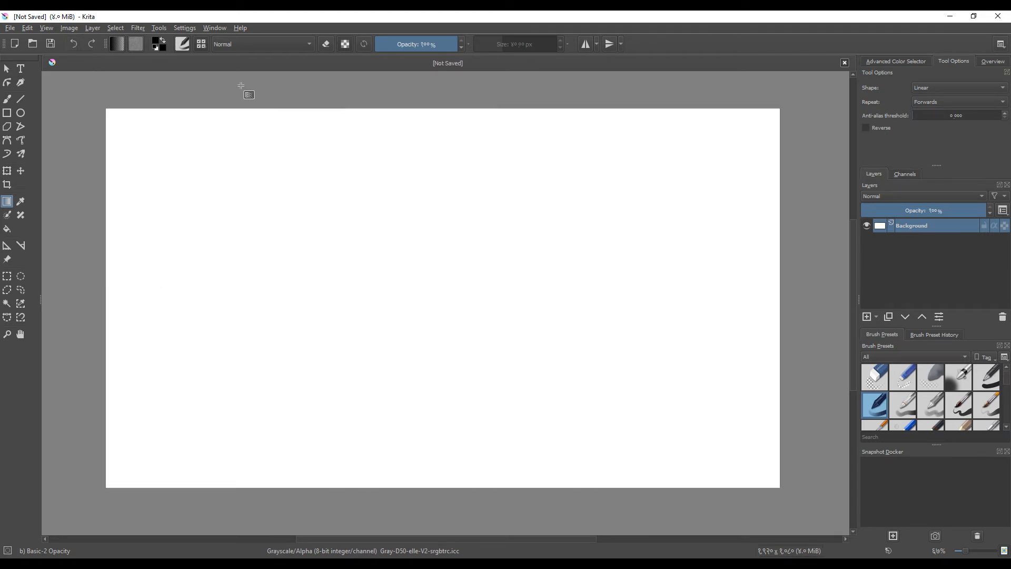
{"action": "mouse_move", "coordinate": [403, 264]}
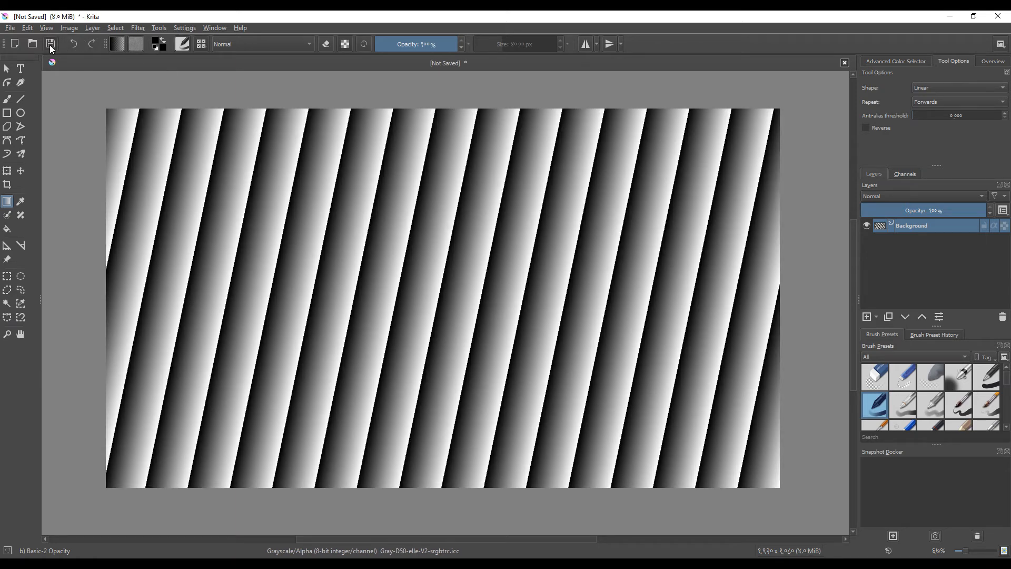
Step: Save the striped gradient as PNG 'linear' in the alpha-masks folder
{"action": "left_click", "coordinate": [374, 310]}
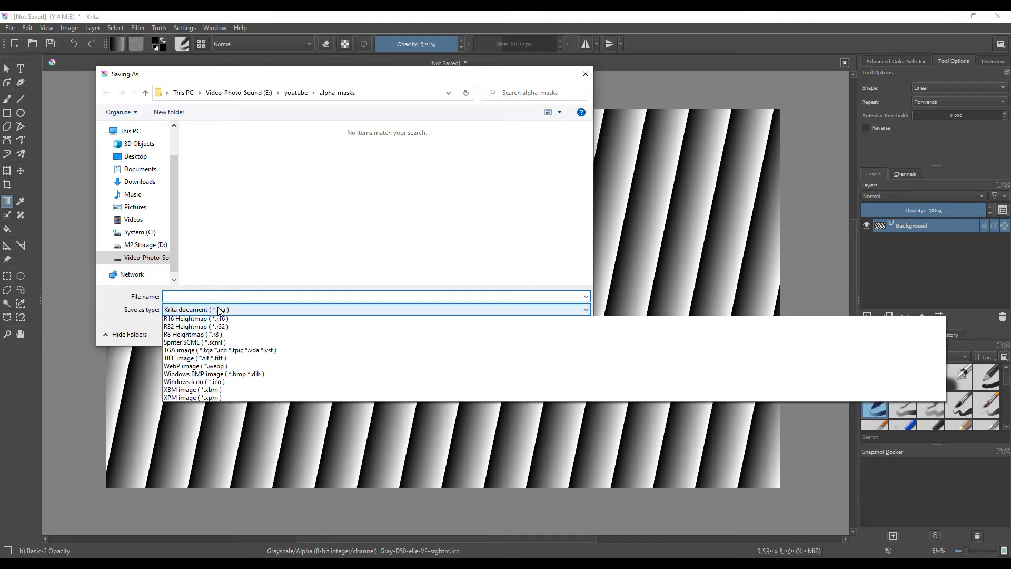
{"action": "left_click", "coordinate": [193, 318]}
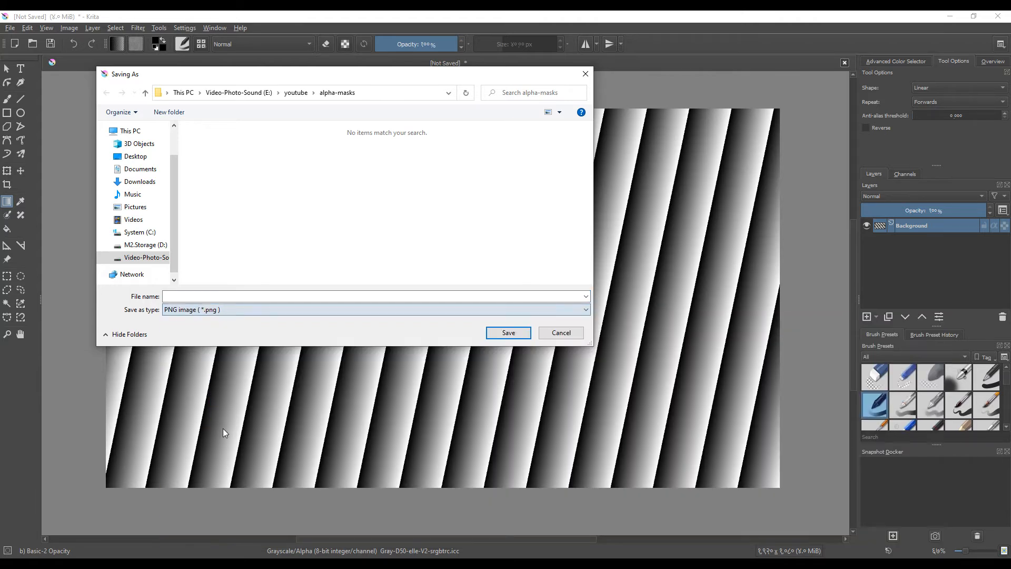
{"action": "left_click", "coordinate": [376, 296]}
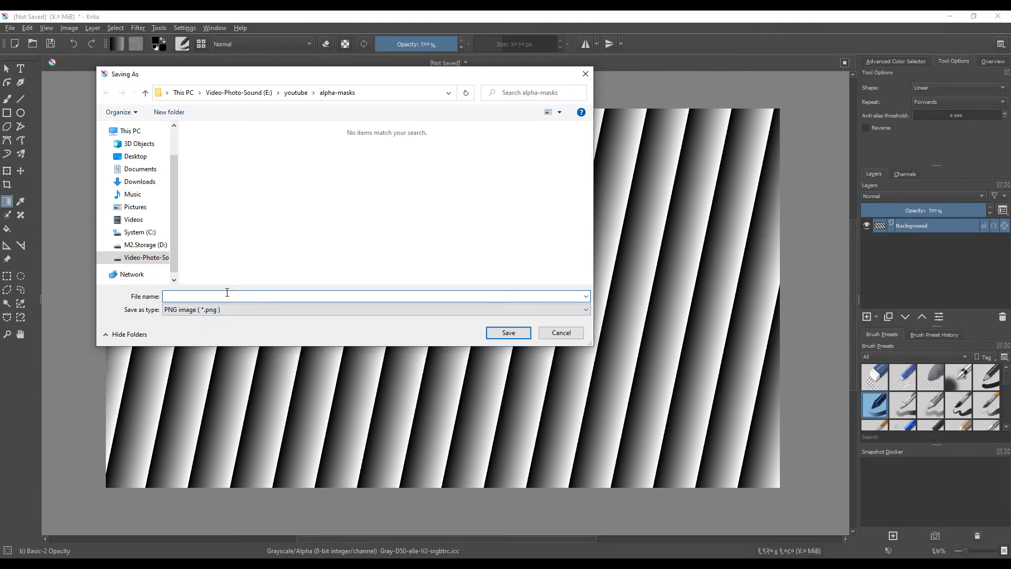
{"action": "type", "text": "linear"}
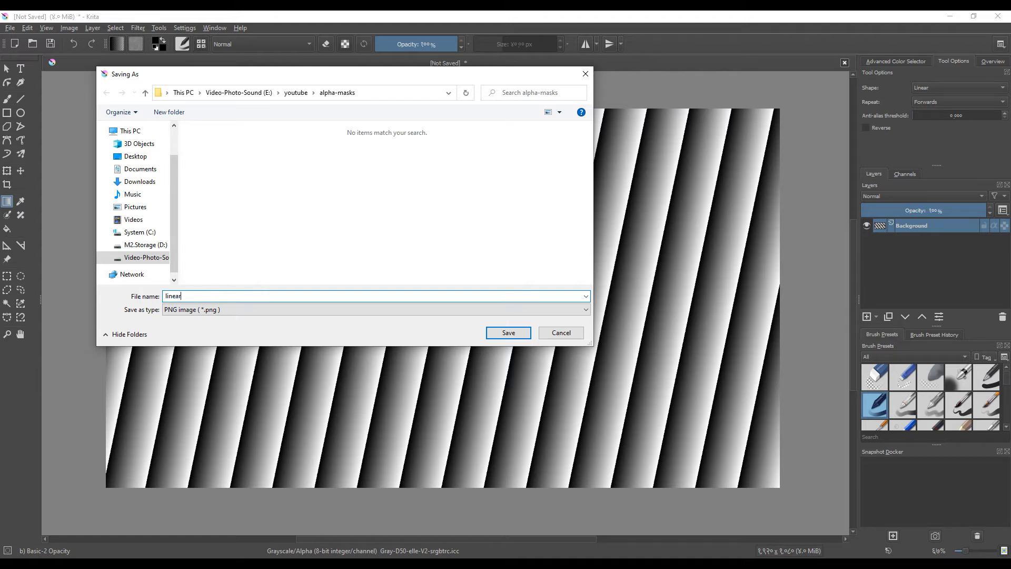
{"action": "left_click", "coordinate": [508, 333]}
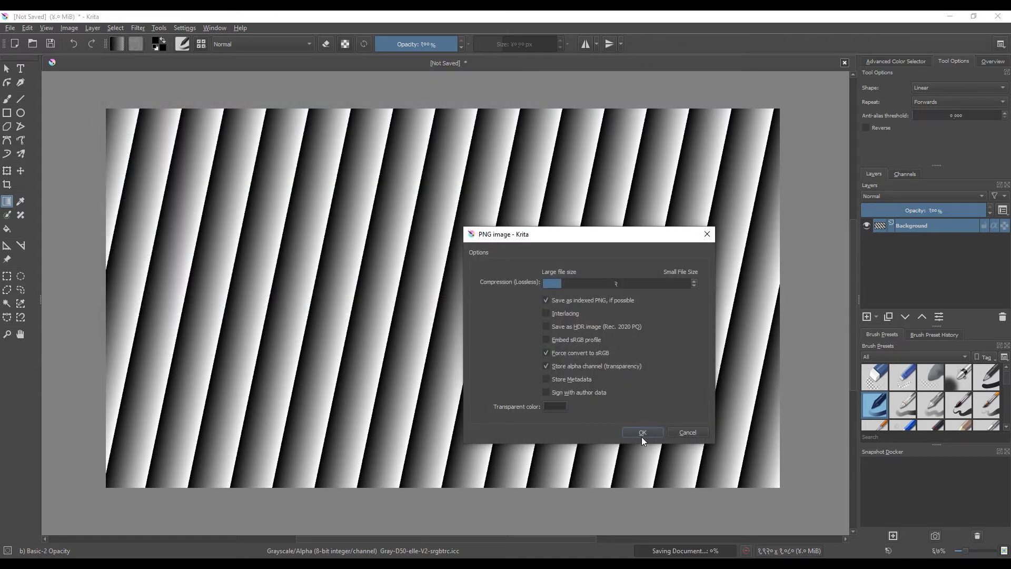
{"action": "mouse_move", "coordinate": [513, 436]}
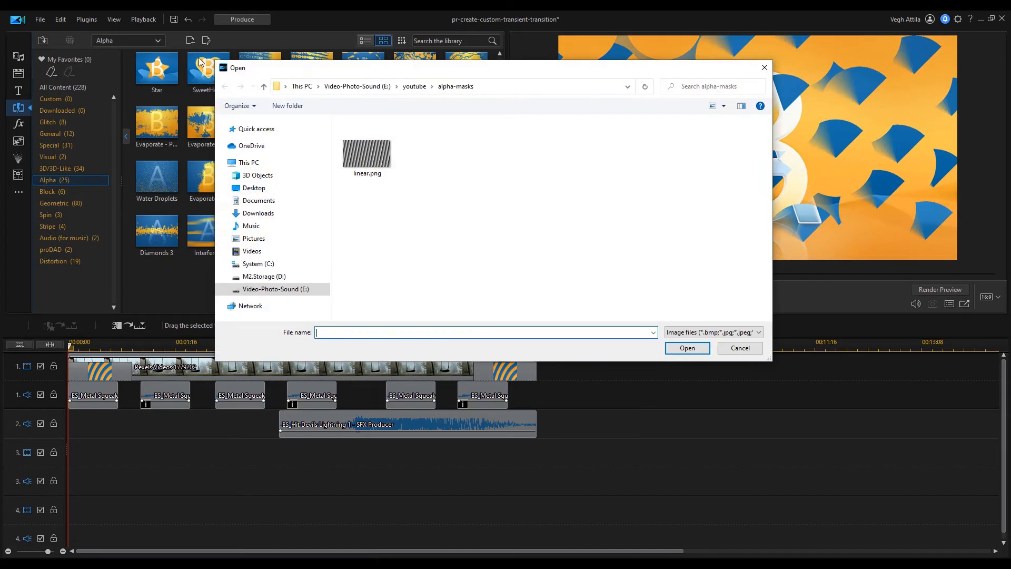
Step: Load linear.png as the mask image in Transition Designer
{"action": "left_click", "coordinate": [367, 149]}
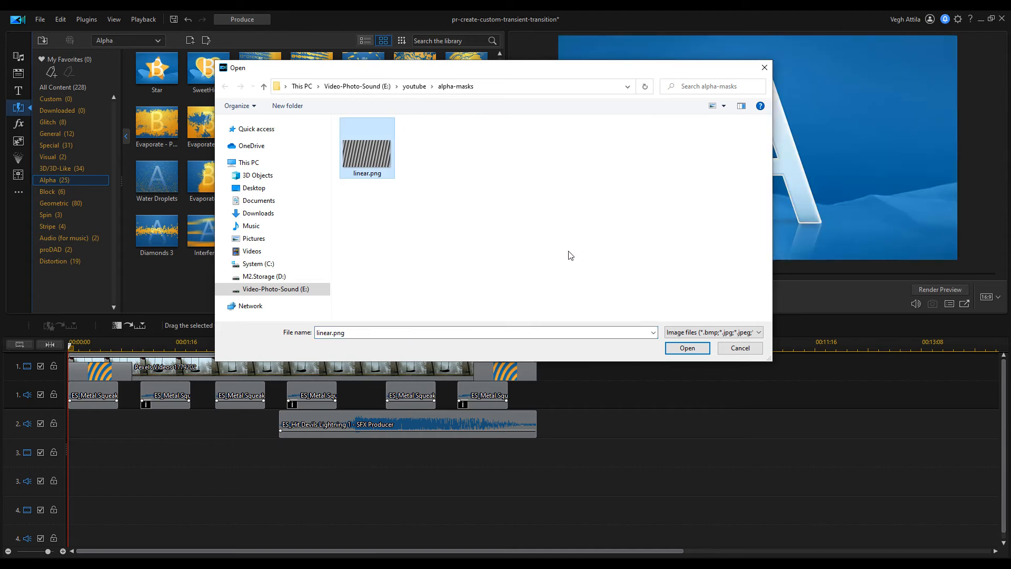
{"action": "left_click", "coordinate": [687, 348]}
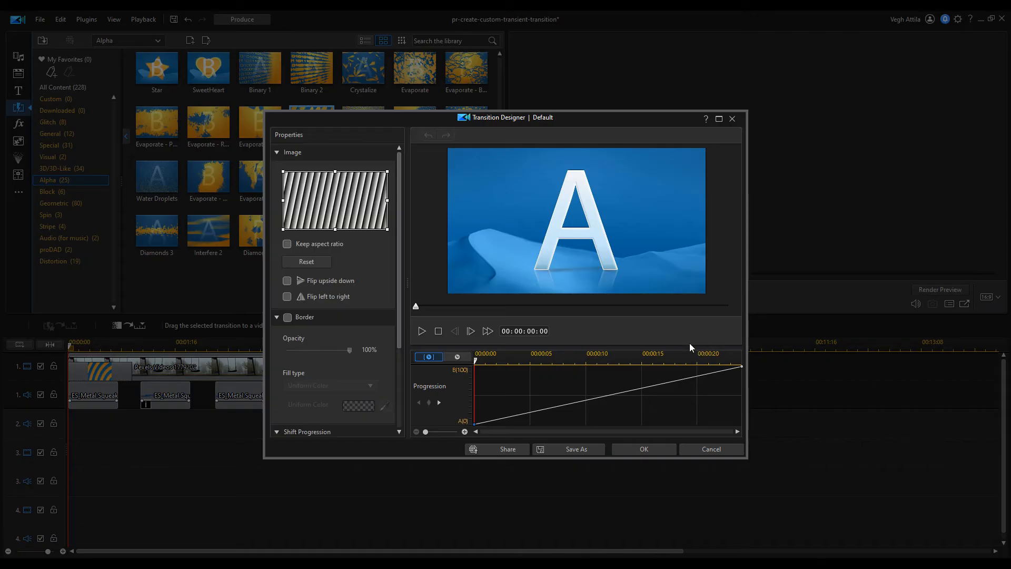
{"action": "mouse_move", "coordinate": [422, 331]}
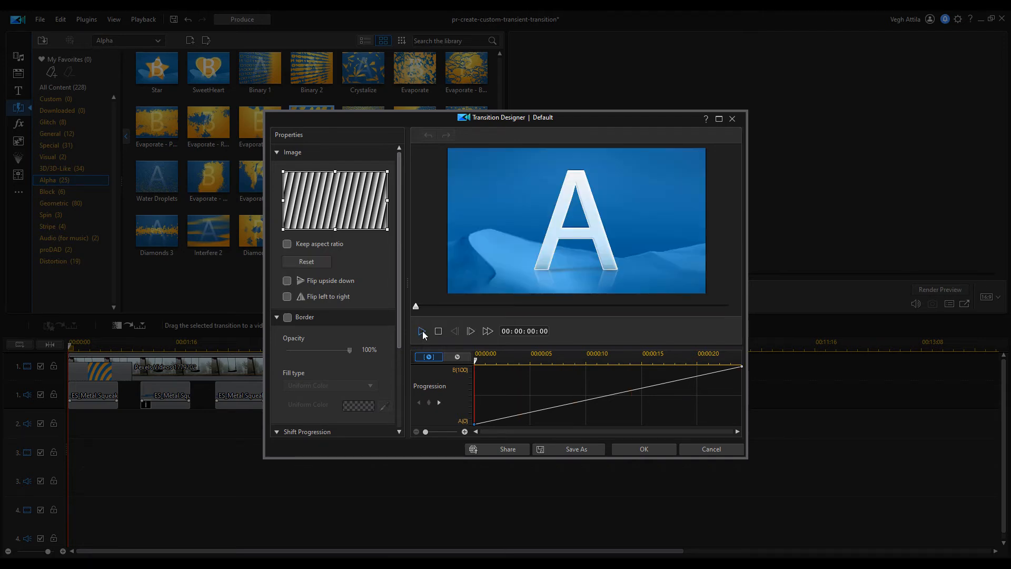
Step: Tick Invert transition area and preview the stripes revealing the B scene
{"action": "scroll", "scroll_direction": "down", "scroll_amount": 3}
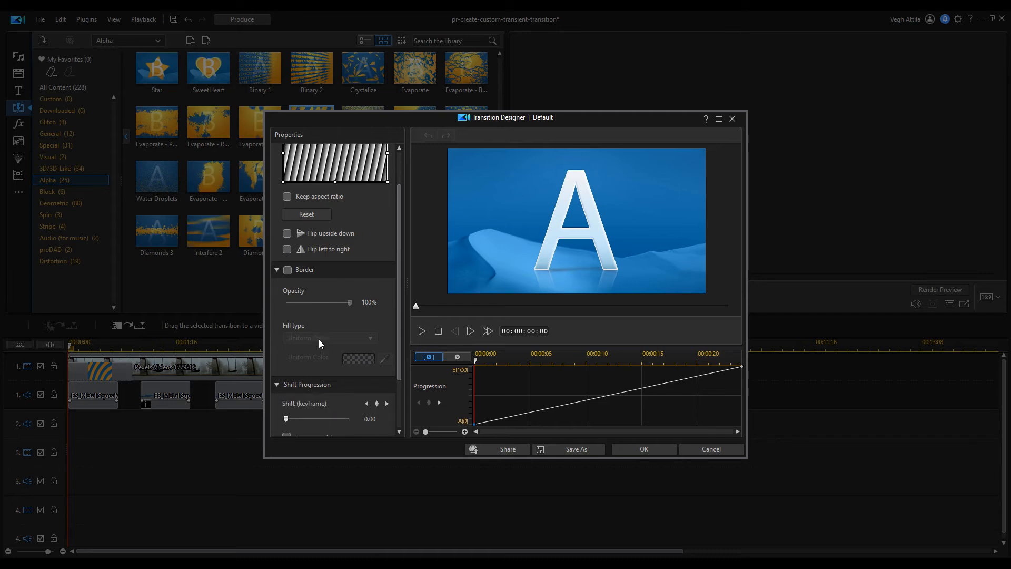
{"action": "scroll", "scroll_direction": "down", "scroll_amount": 3}
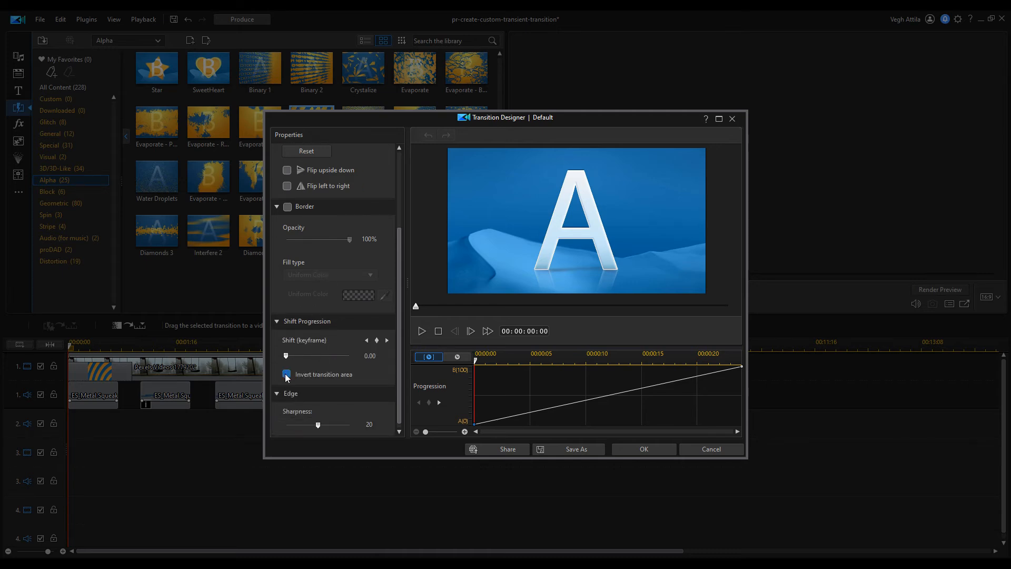
{"action": "left_click", "coordinate": [421, 331]}
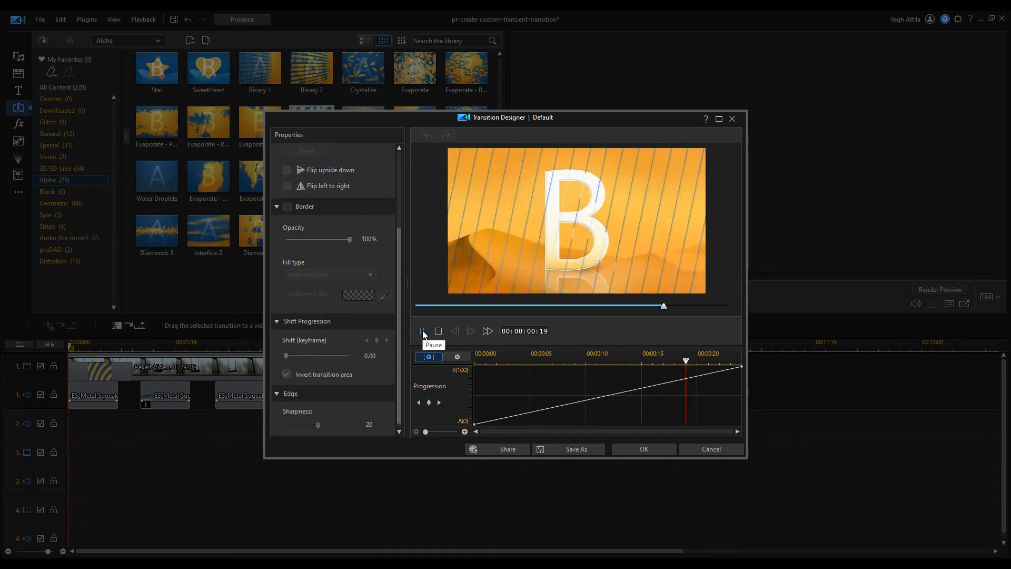
{"action": "left_click", "coordinate": [438, 331]}
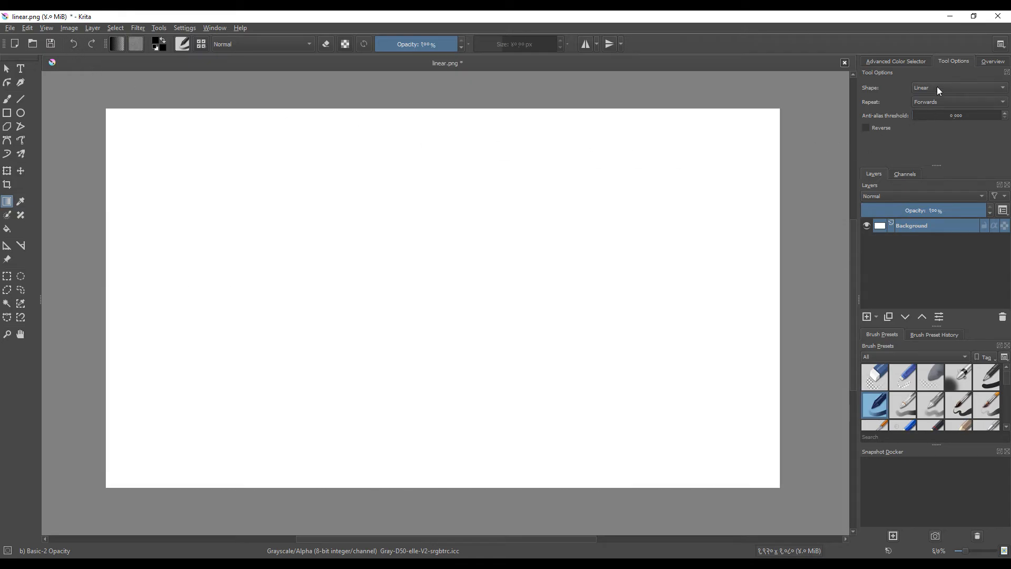
Step: Try Bi-Linear and Square gradient shapes on the canvas
{"action": "left_click", "coordinate": [957, 87]}
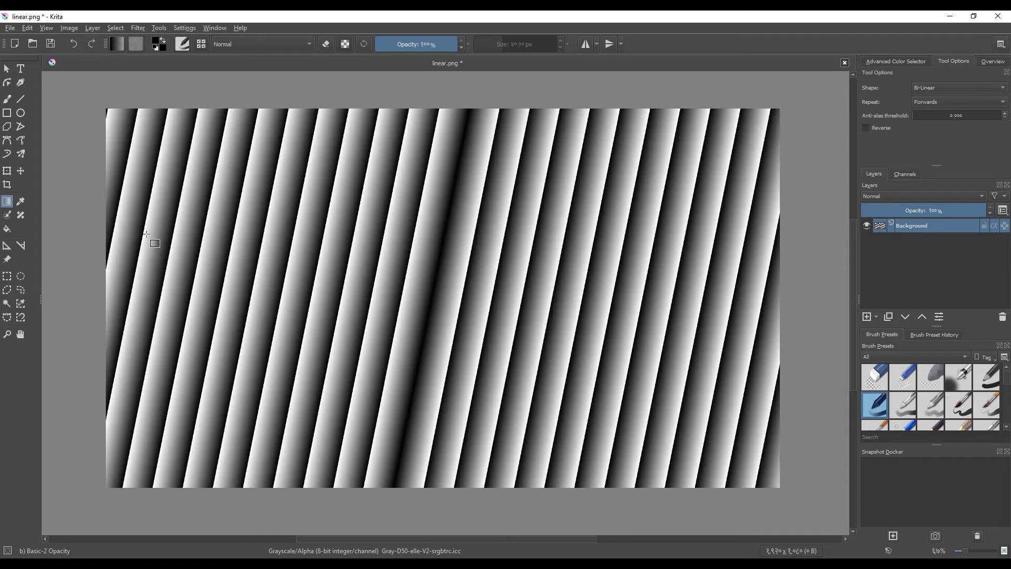
{"action": "left_click", "coordinate": [957, 87]}
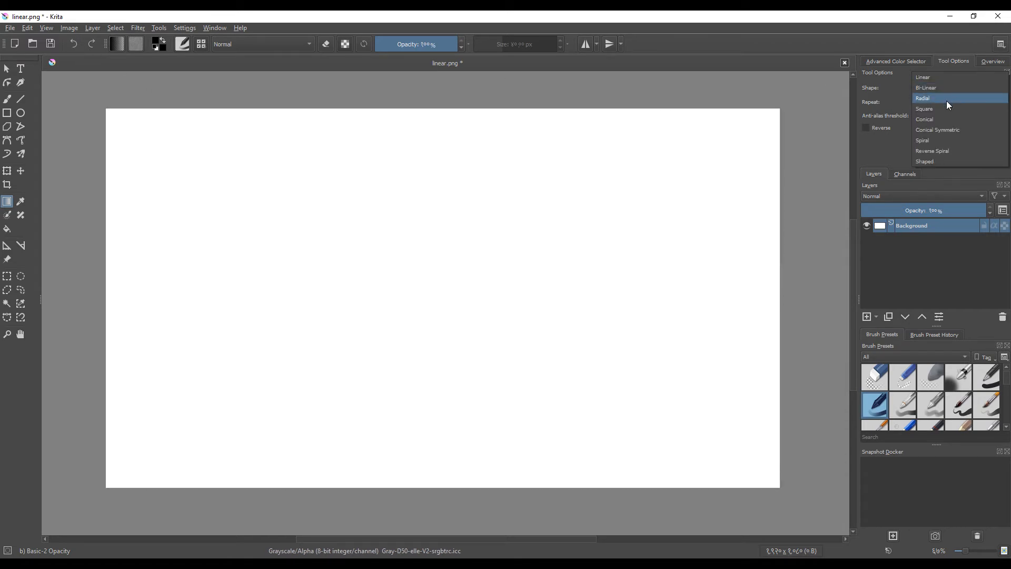
{"action": "left_click", "coordinate": [923, 97]}
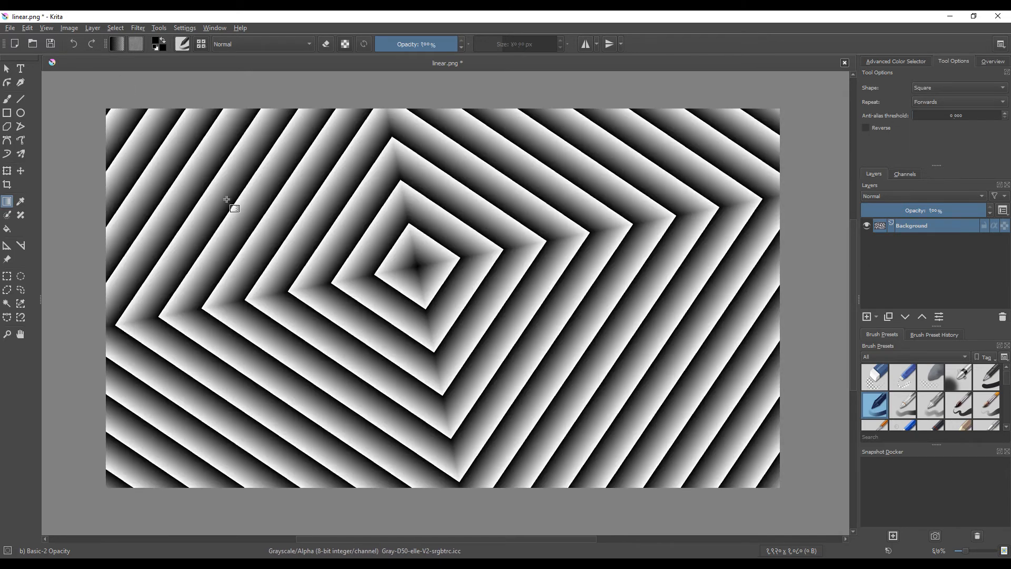
Step: Try Conical and Symmetric Conical gradients, ending with a Shaped gradient fill
{"action": "left_click", "coordinate": [958, 87]}
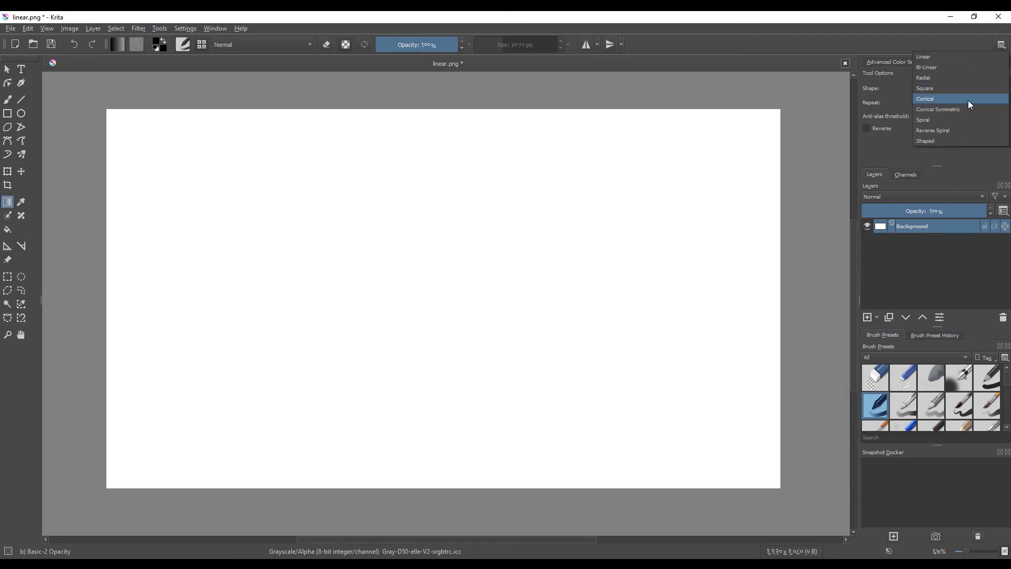
{"action": "left_click", "coordinate": [925, 98]}
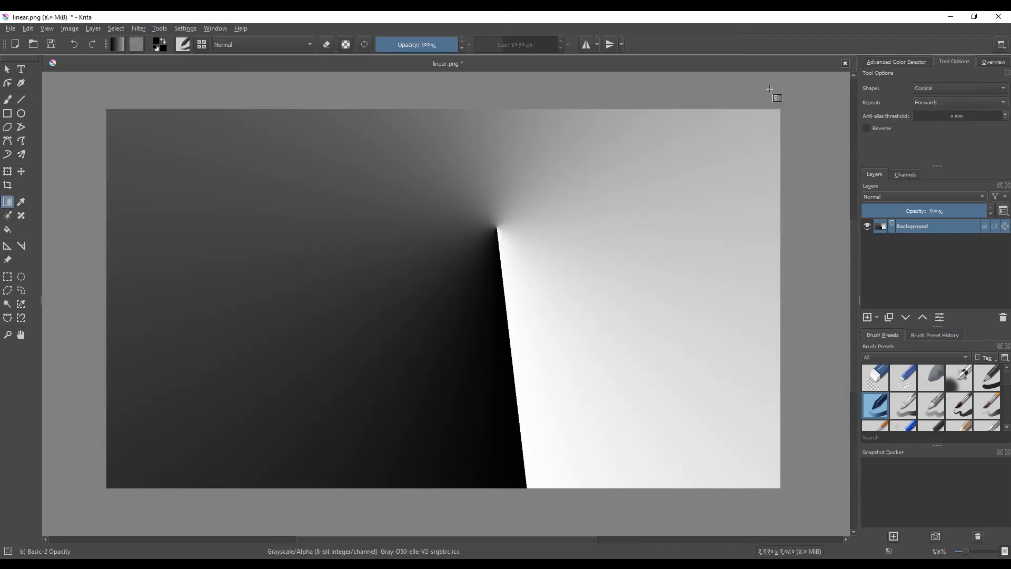
{"action": "left_click", "coordinate": [957, 88]}
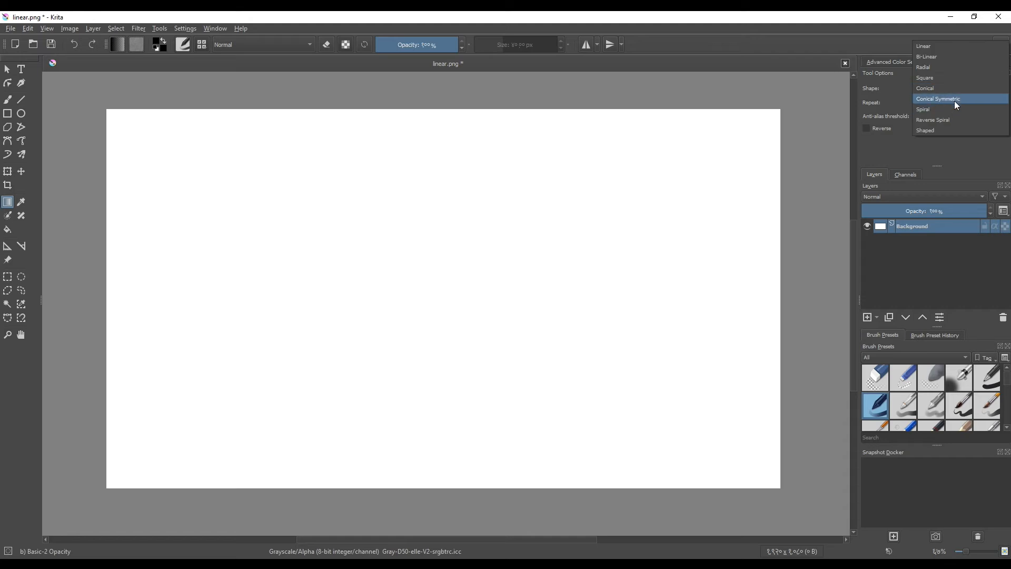
{"action": "left_click", "coordinate": [938, 98]}
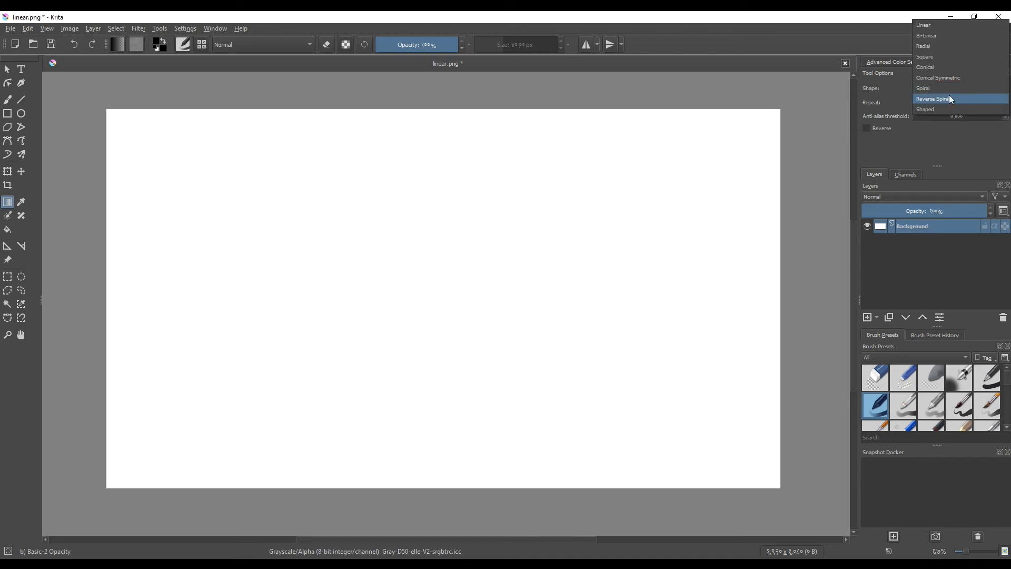
{"action": "left_click", "coordinate": [933, 98]}
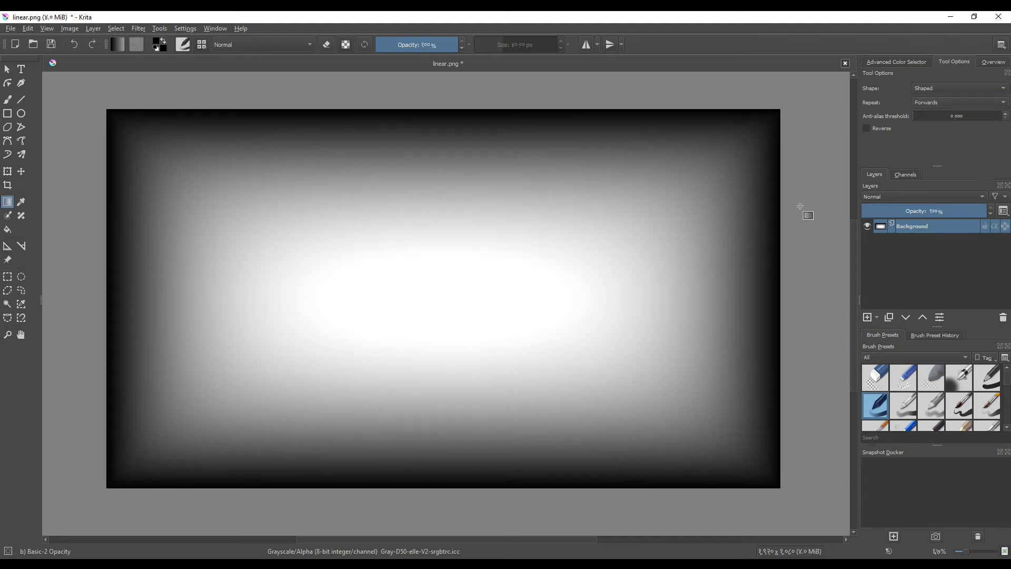
{"action": "mouse_move", "coordinate": [110, 51]}
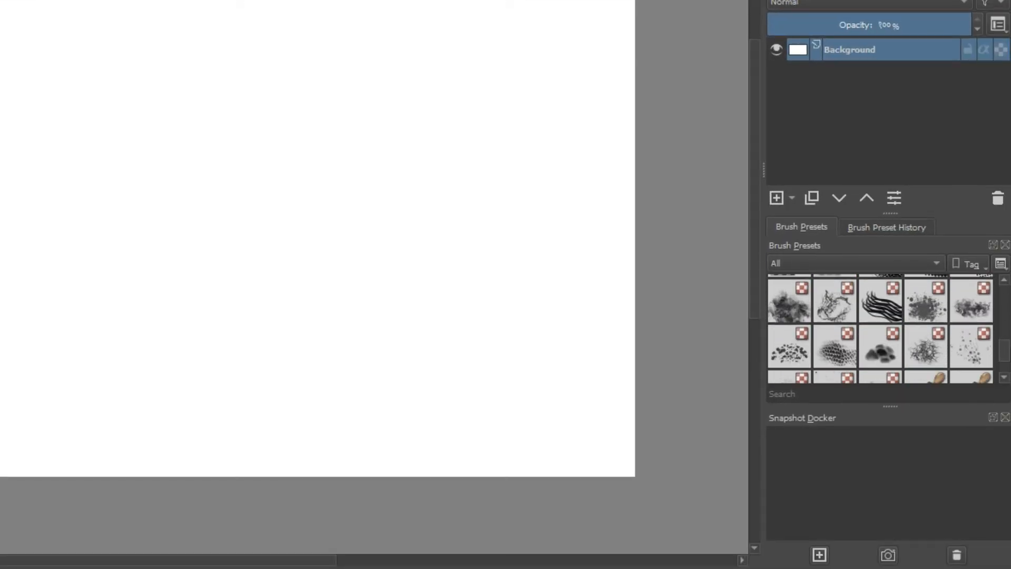
Step: Paint dark cloudy texture strokes over linear.png and save it as PNG
{"action": "left_click", "coordinate": [789, 298]}
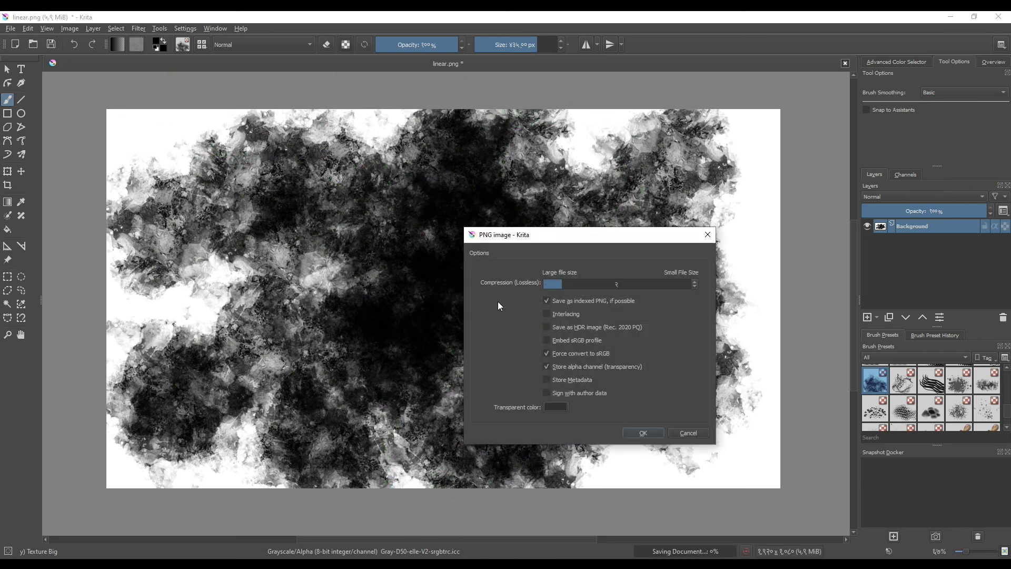
{"action": "left_click", "coordinate": [643, 433]}
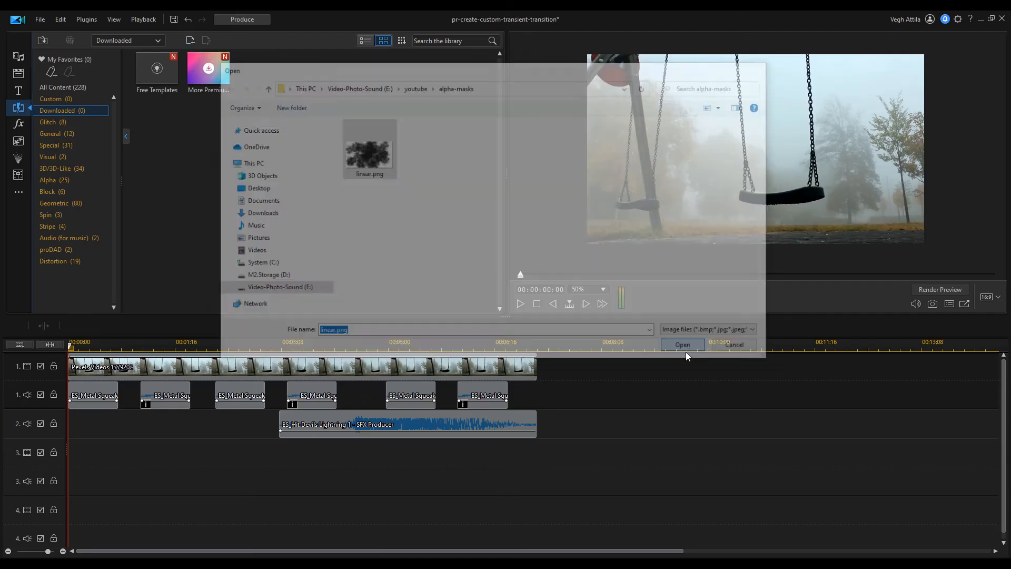
Step: Load the textured linear.png mask and save the transition as template 'splash'
{"action": "left_click", "coordinate": [681, 344]}
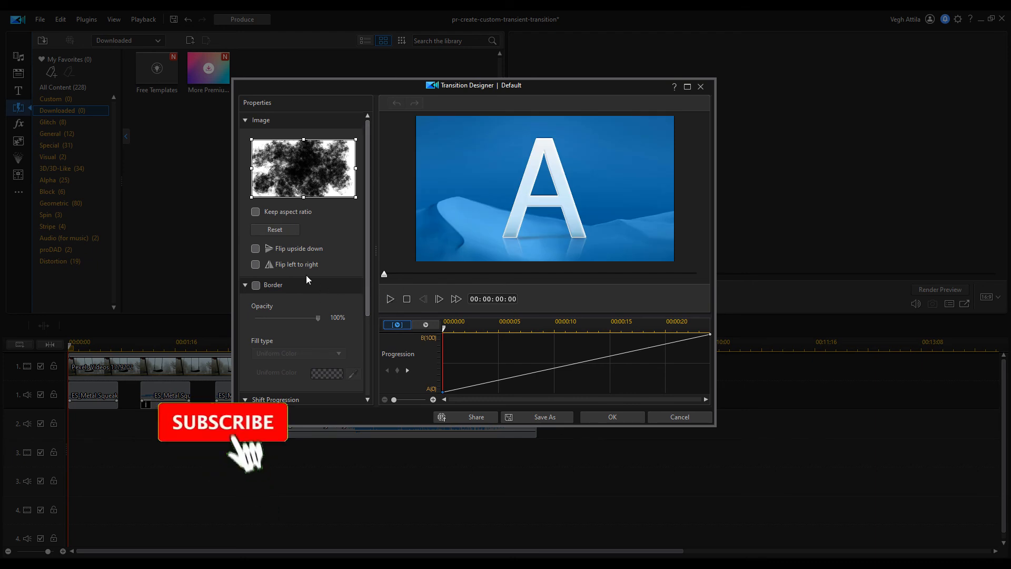
{"action": "left_click", "coordinate": [543, 416]}
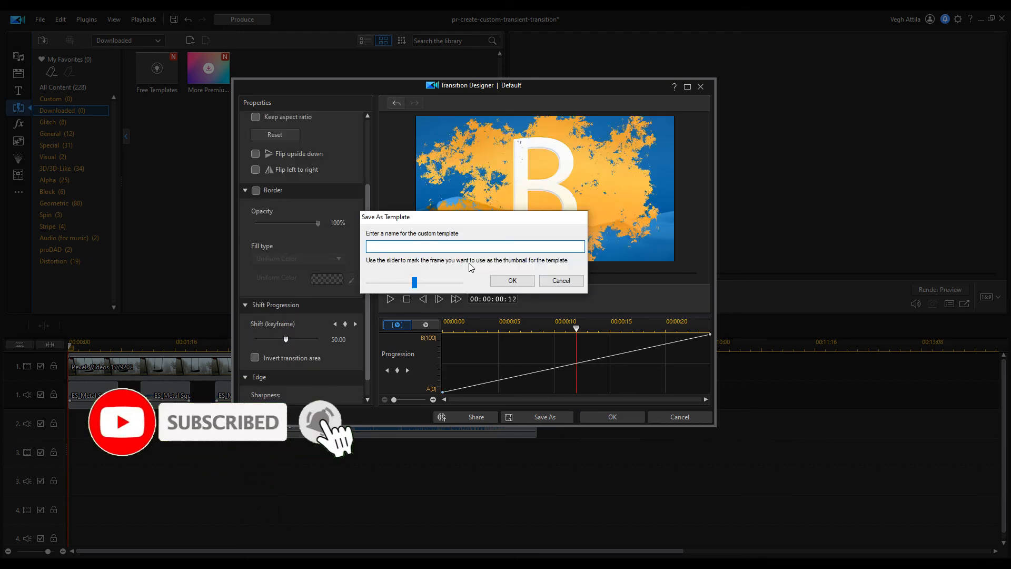
{"action": "type", "text": "splash"}
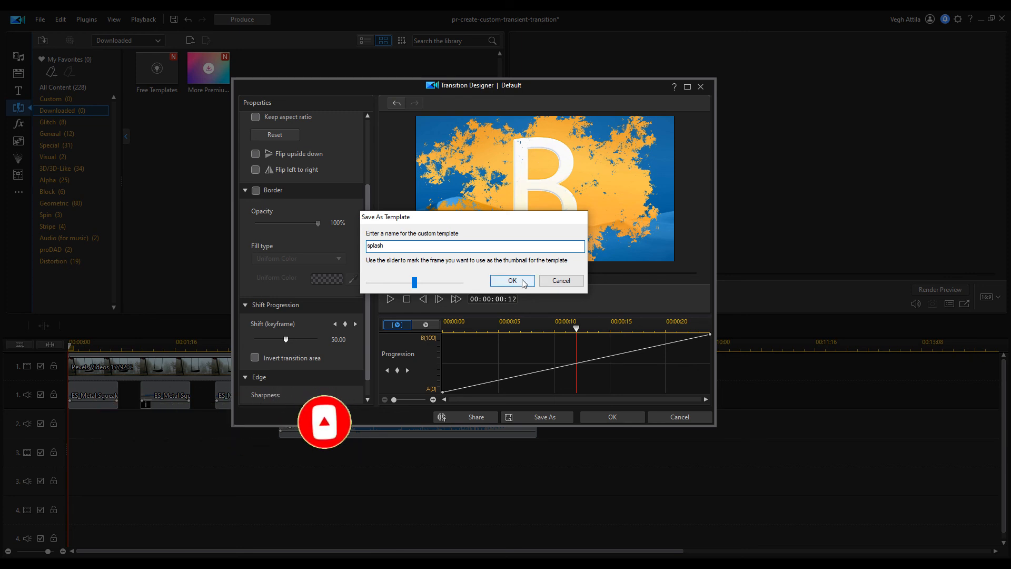
{"action": "left_click", "coordinate": [511, 280]}
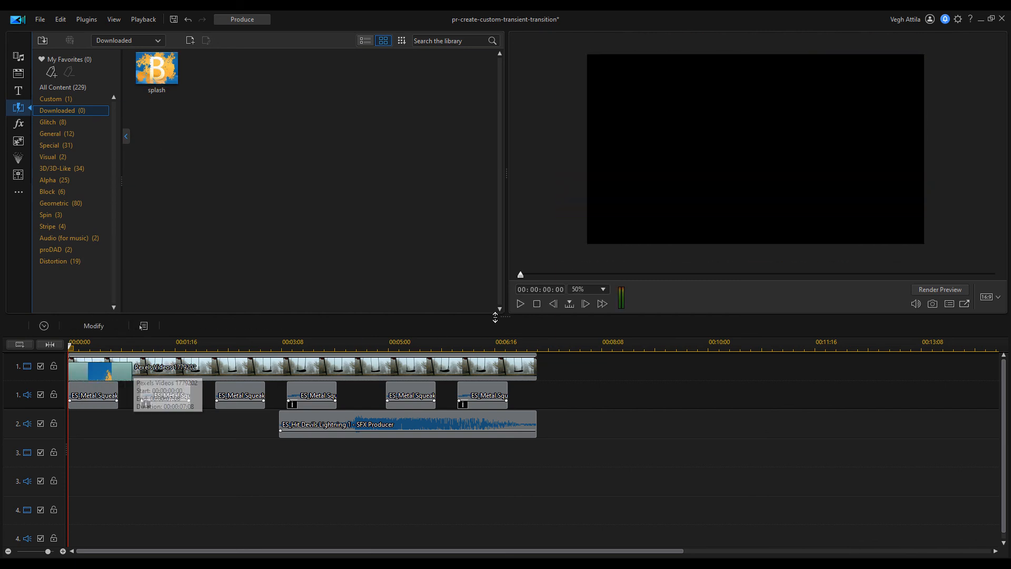
Step: Play and pause the swing clip's start to preview the splash transition
{"action": "left_click", "coordinate": [520, 304]}
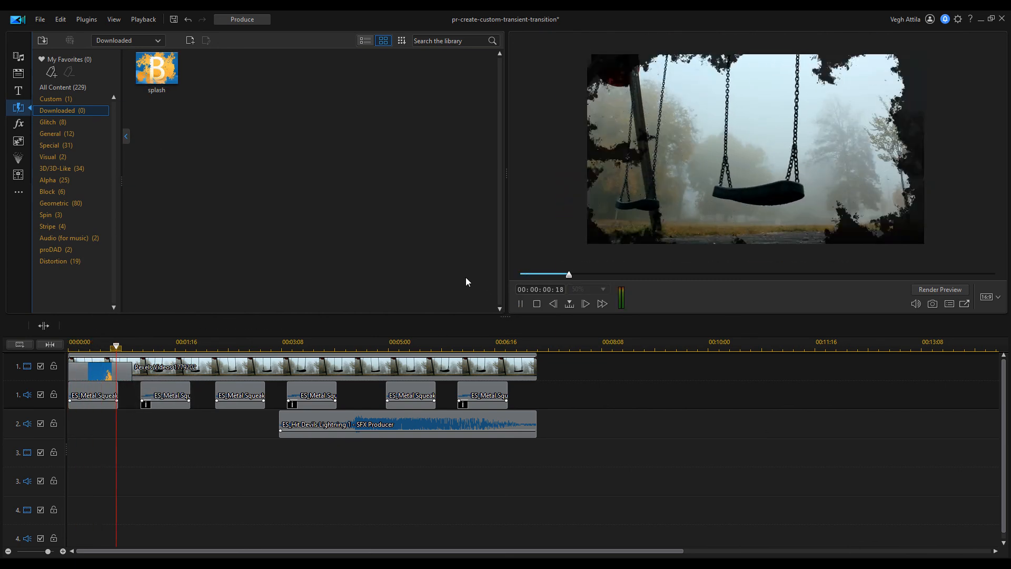
{"action": "left_click", "coordinate": [520, 304]}
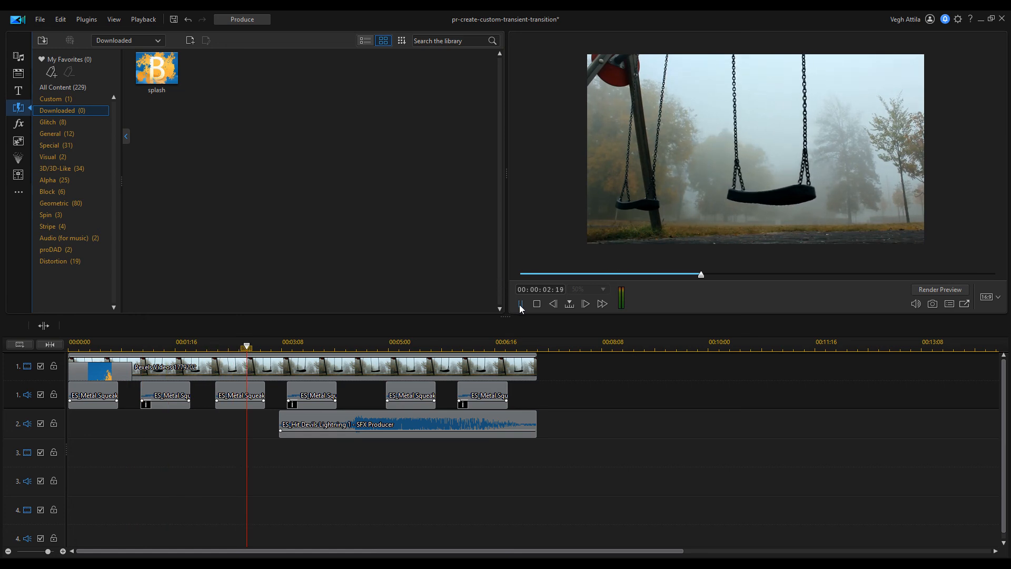